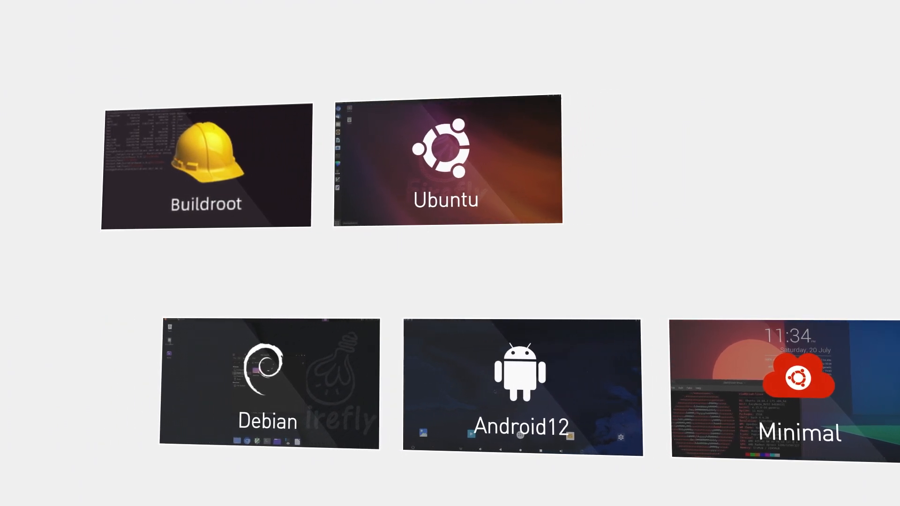
Move through the boot drive list with the arrow keys and boot into Android 12's Settings.
click(444, 163)
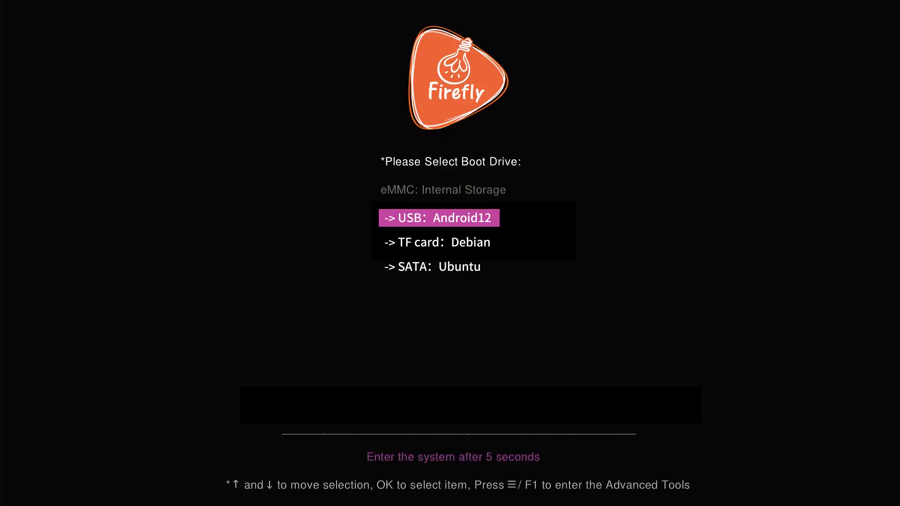
key(Down)
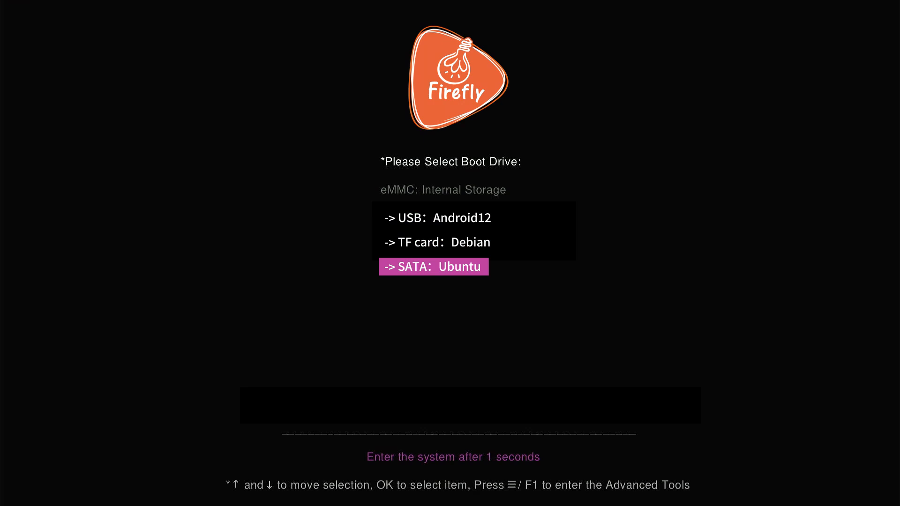
key(Up)
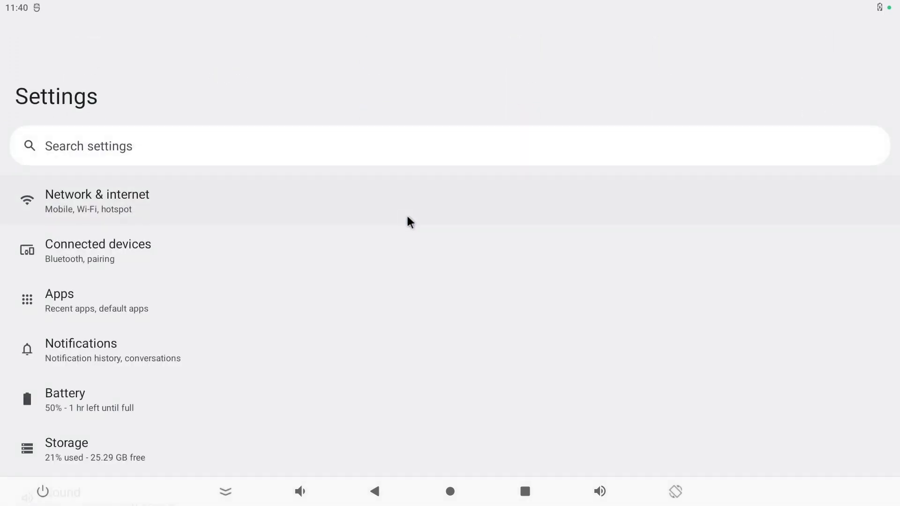
click(450, 491)
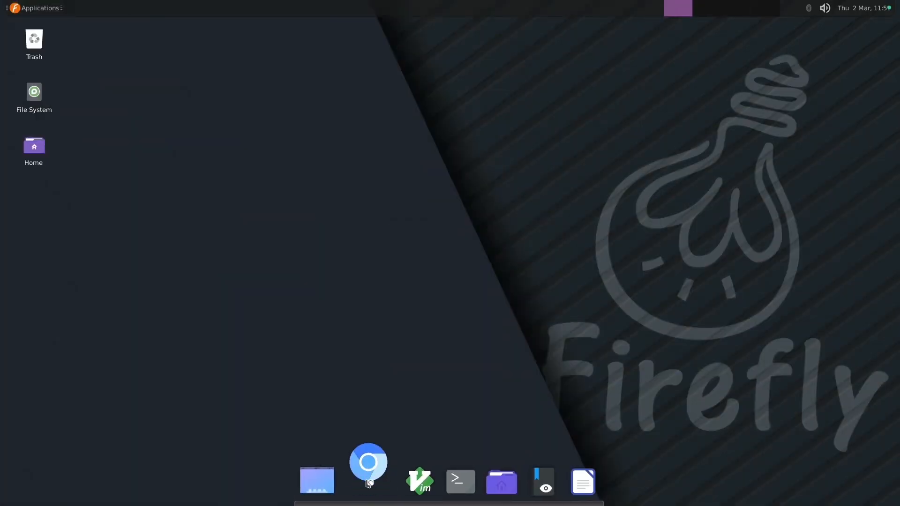
Leave Debian 11, reach the Ubuntu 20.04 desktop and show all installed applications from the dock.
click(368, 462)
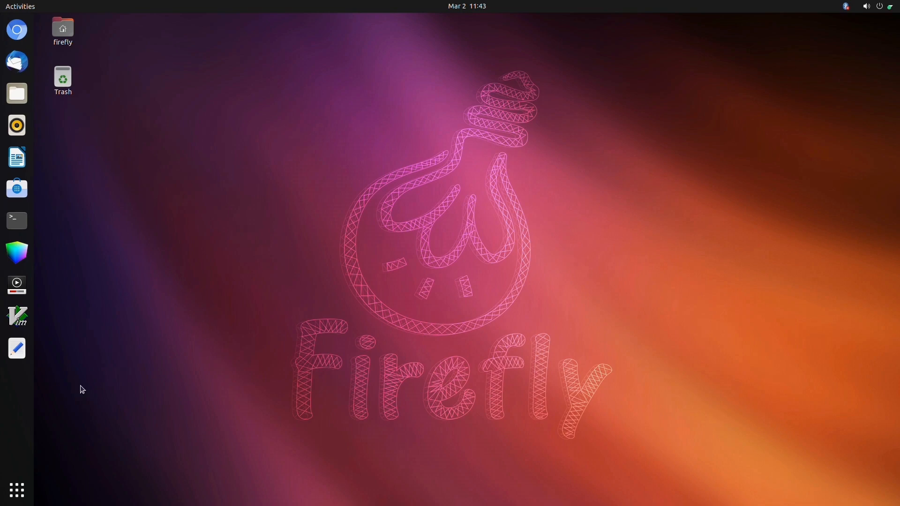
click(16, 490)
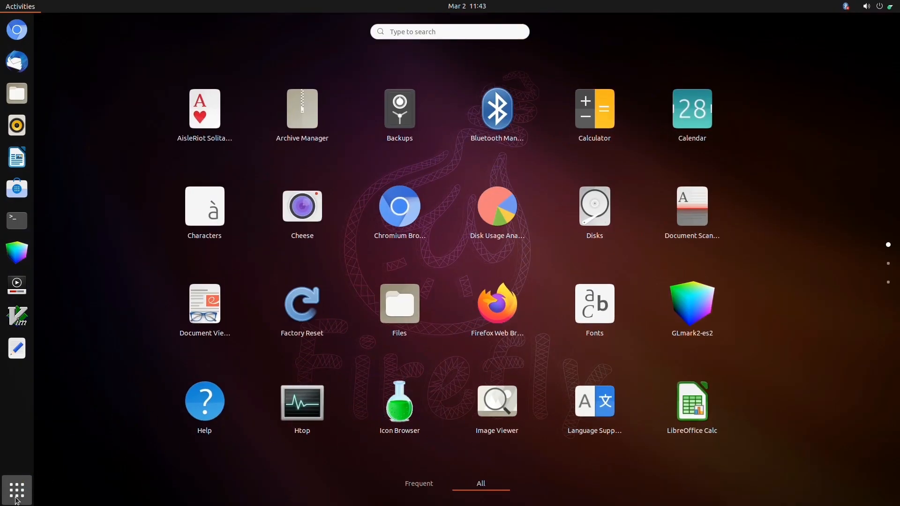
click(17, 491)
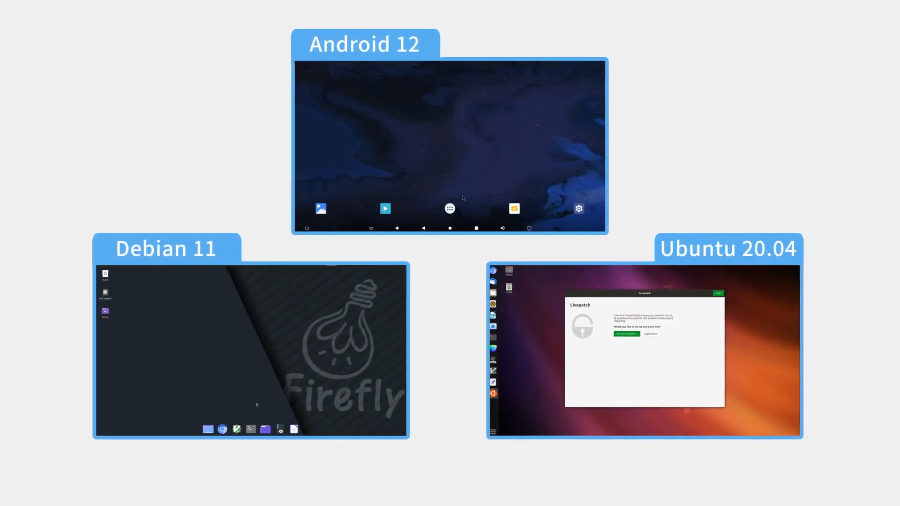
Bring up the app drawer in the Android 12 panel of the side-by-side comparison.
click(449, 208)
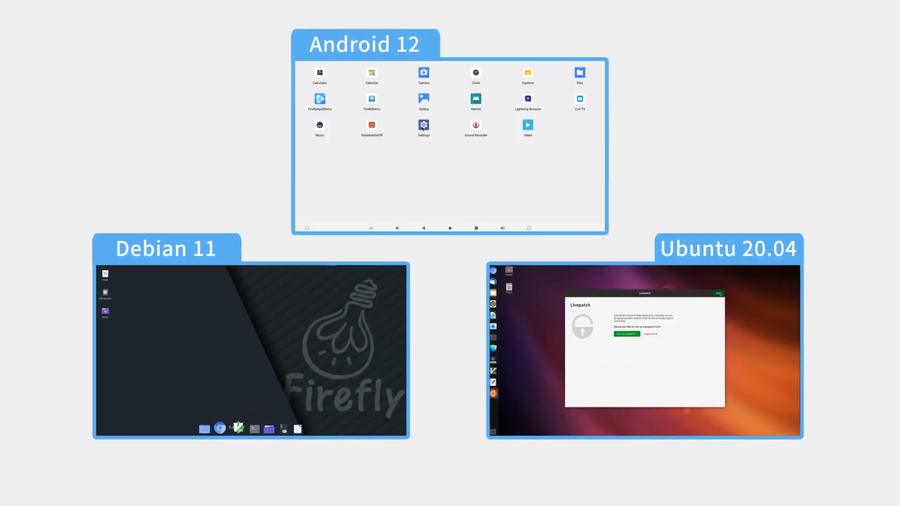